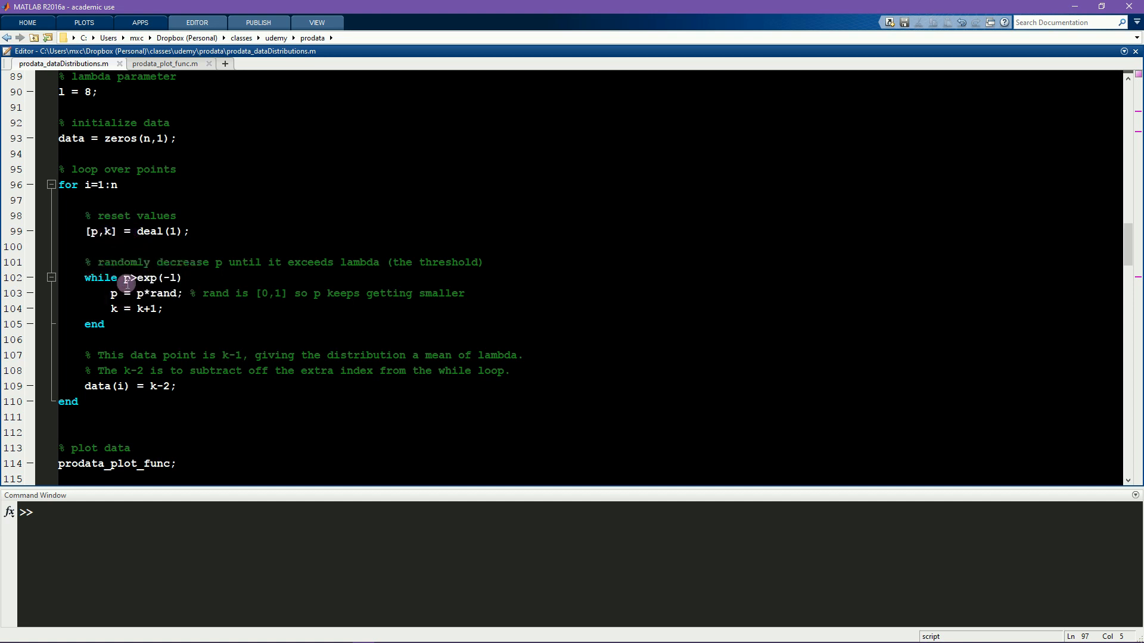
Run the script (F5) to produce the raw-data, histogram, QQ and violin plots, then highlight the while loop.
click(203, 278)
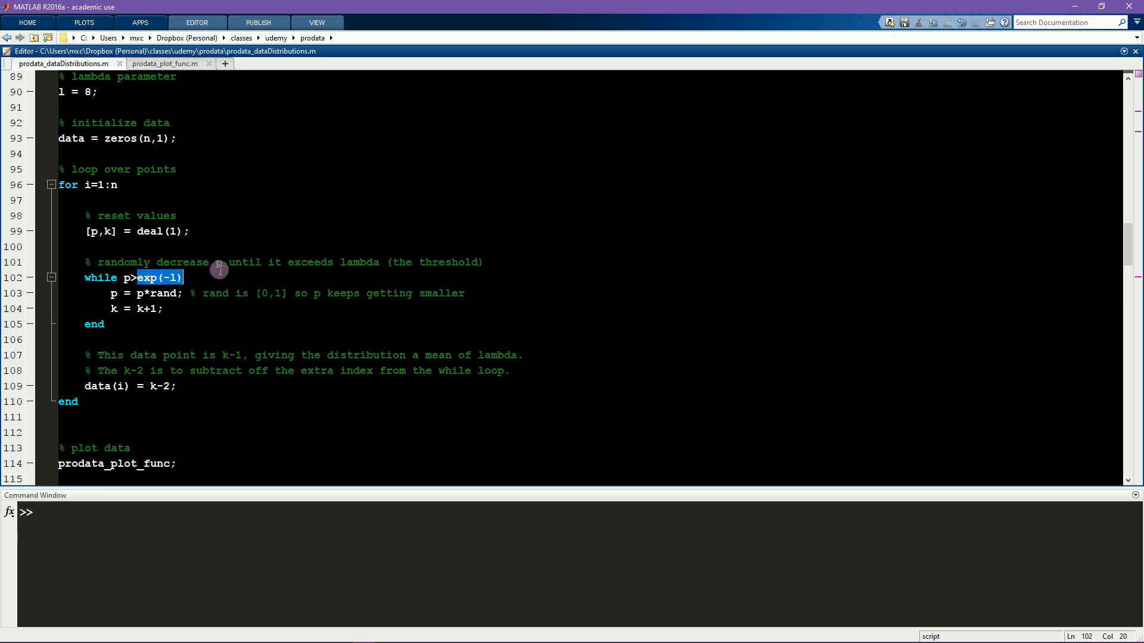
click(78, 91)
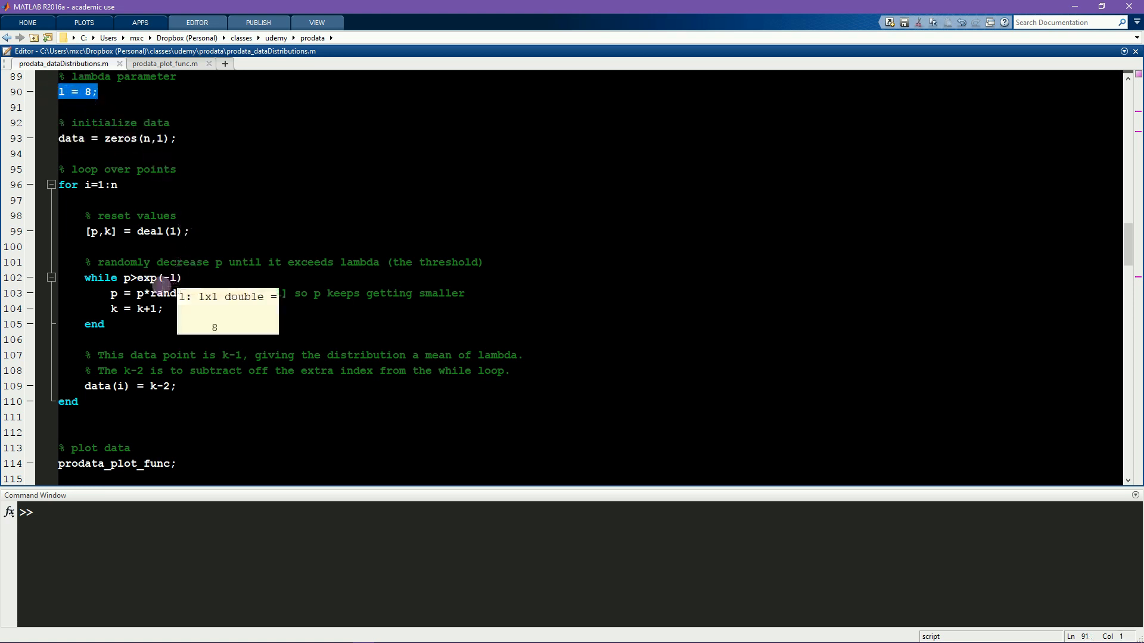
double_click(157, 293)
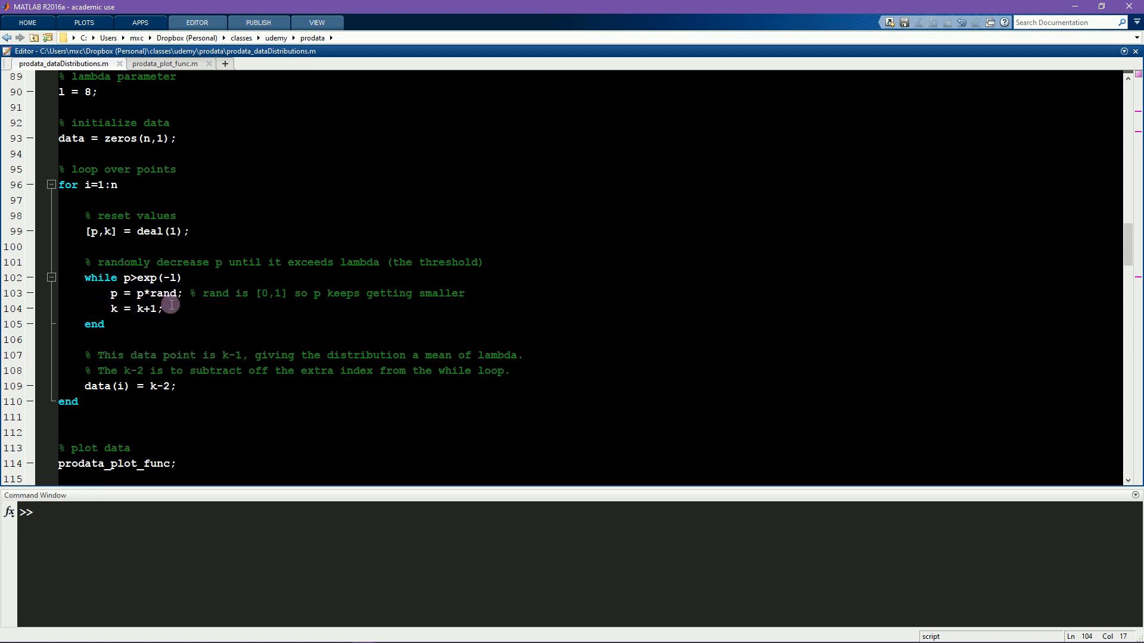
triple_click(123, 308)
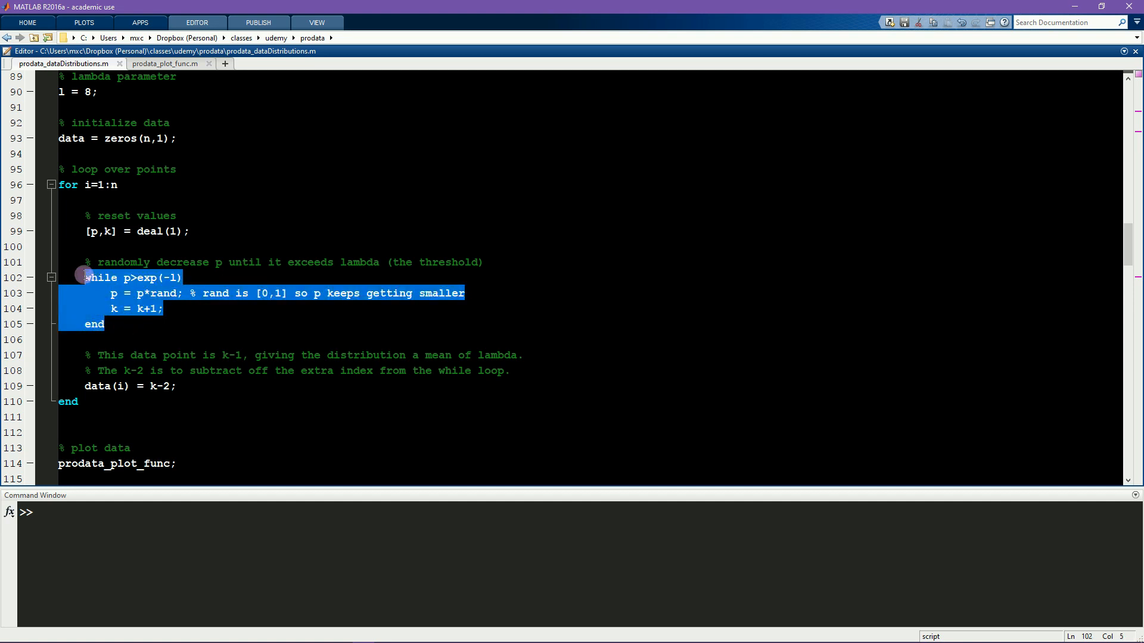
mouse_move(124, 386)
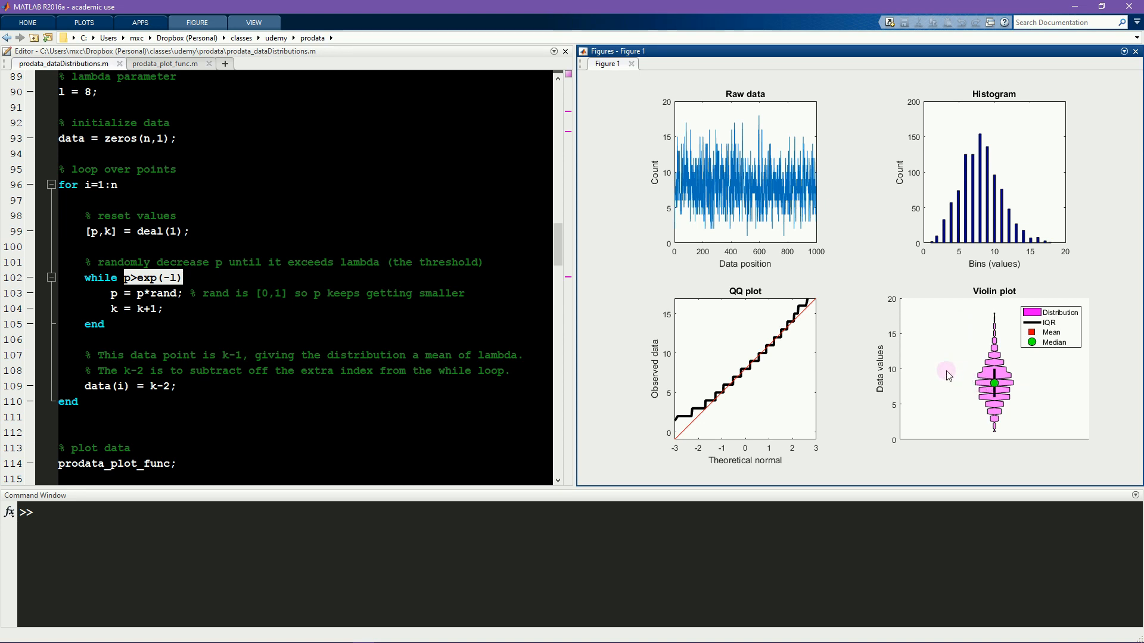
mouse_move(945, 301)
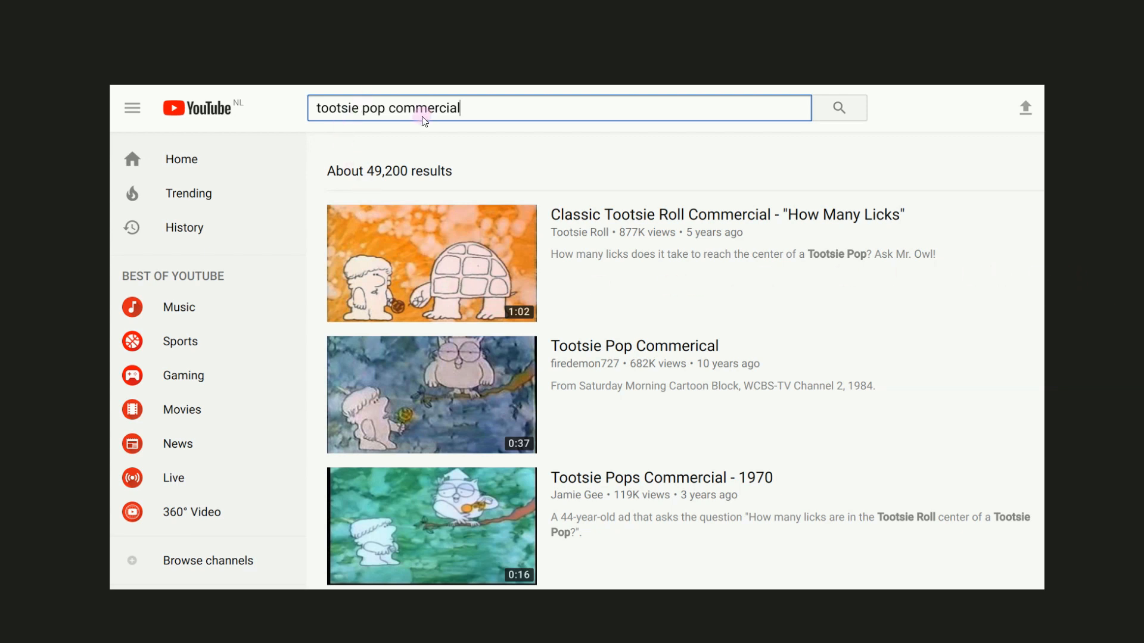
mouse_move(858, 56)
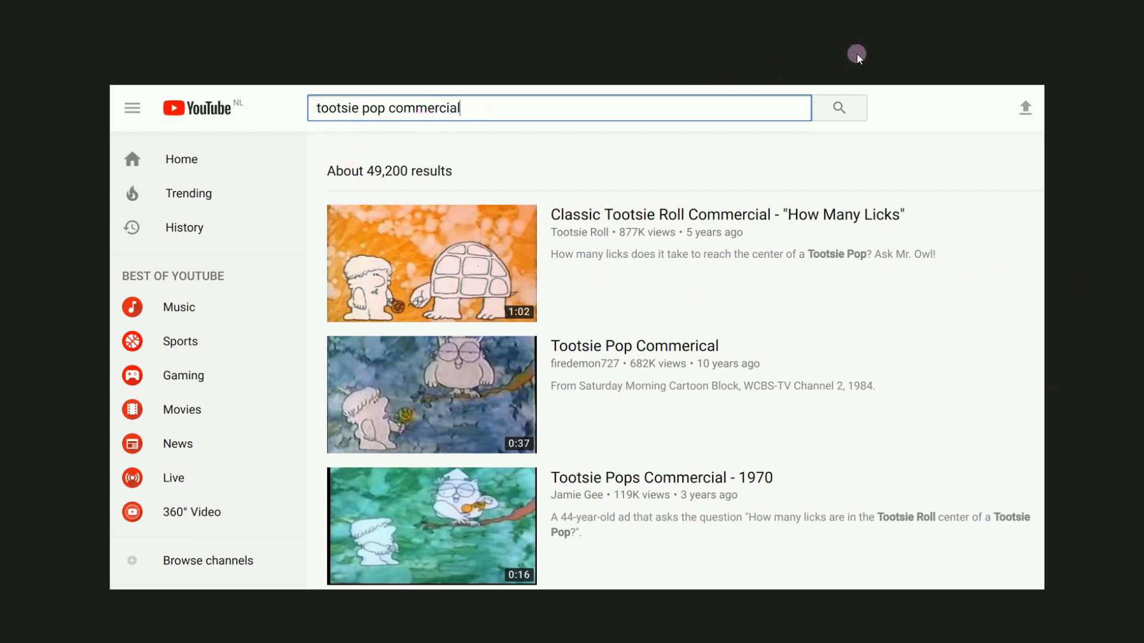